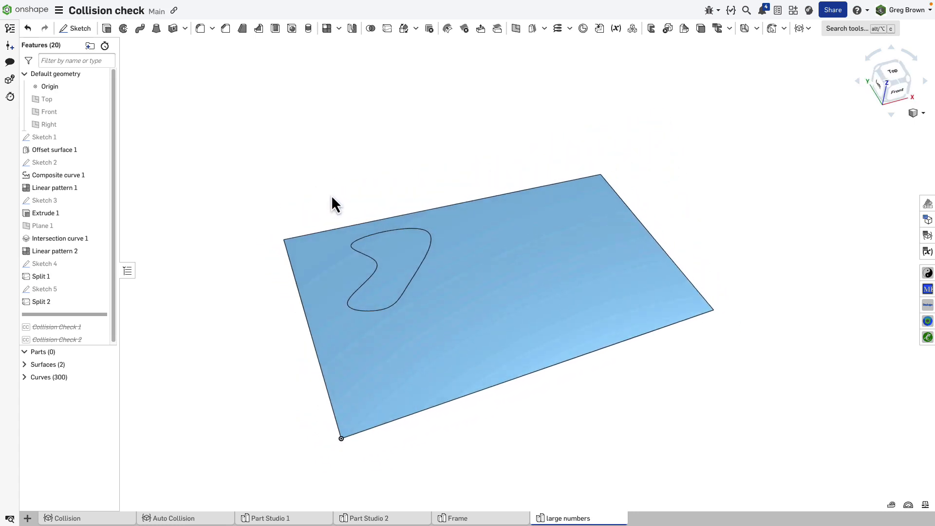
# Review the collision evaluation code and return to the large-numbers Part Studio.
pyautogui.moveTo(334, 204); pyautogui.dragTo(289, 464)
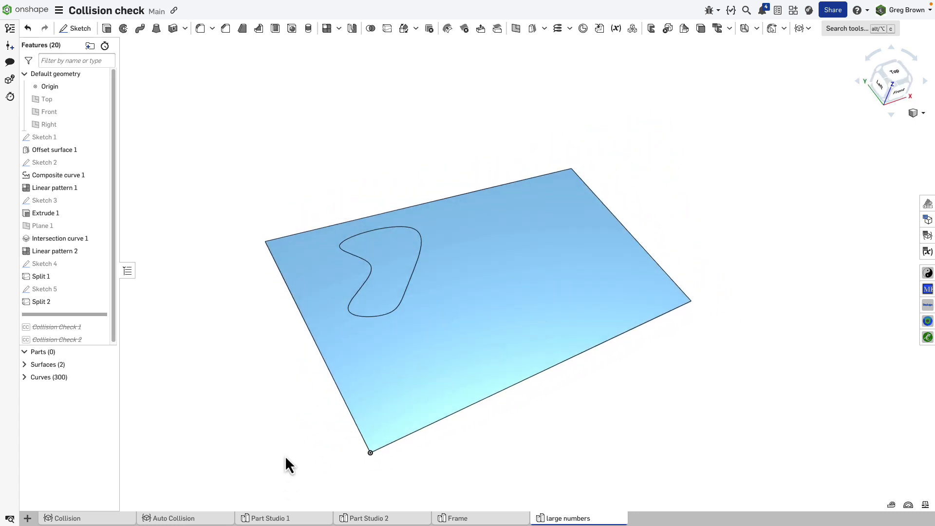
pyautogui.moveTo(302, 475)
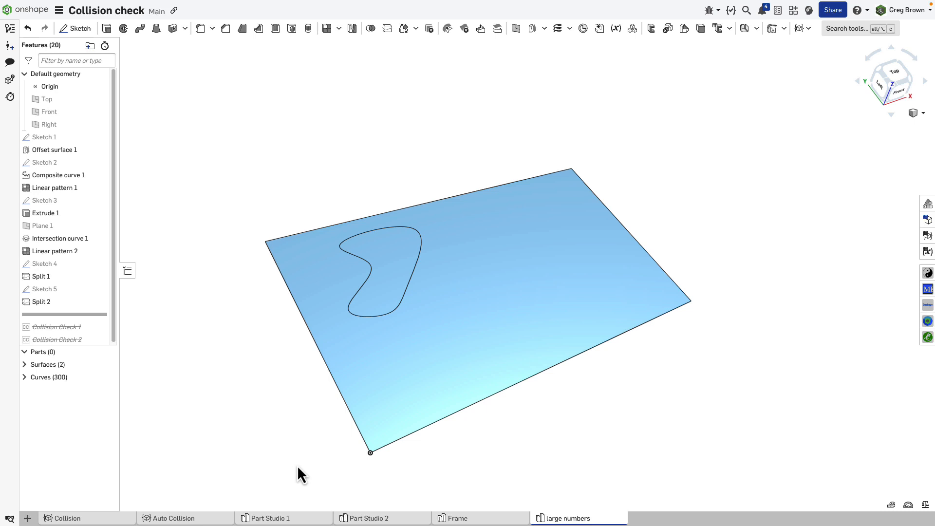
pyautogui.moveTo(300, 424)
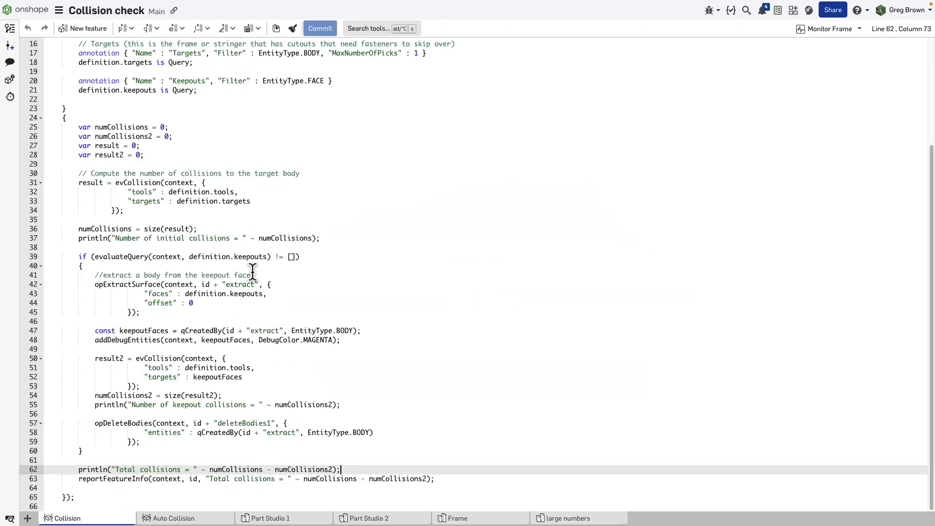
pyautogui.moveTo(113, 183)
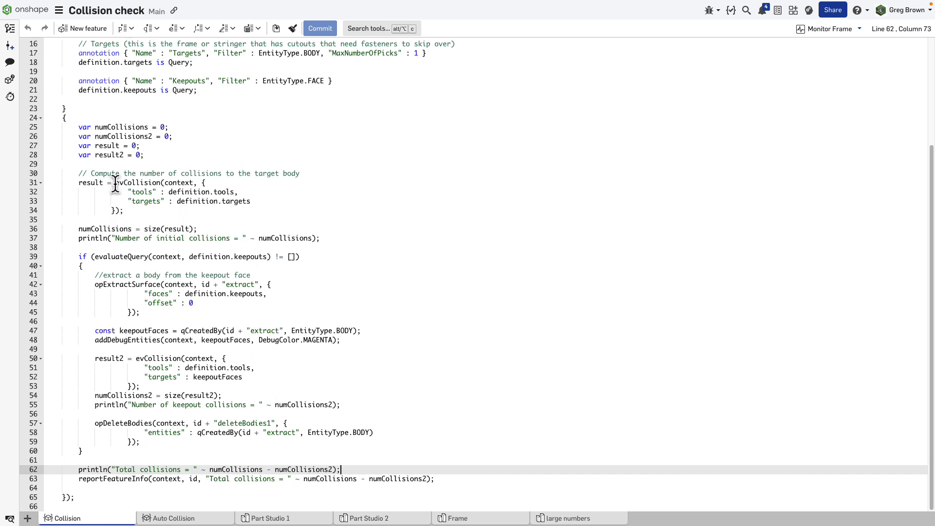
pyautogui.click(191, 192)
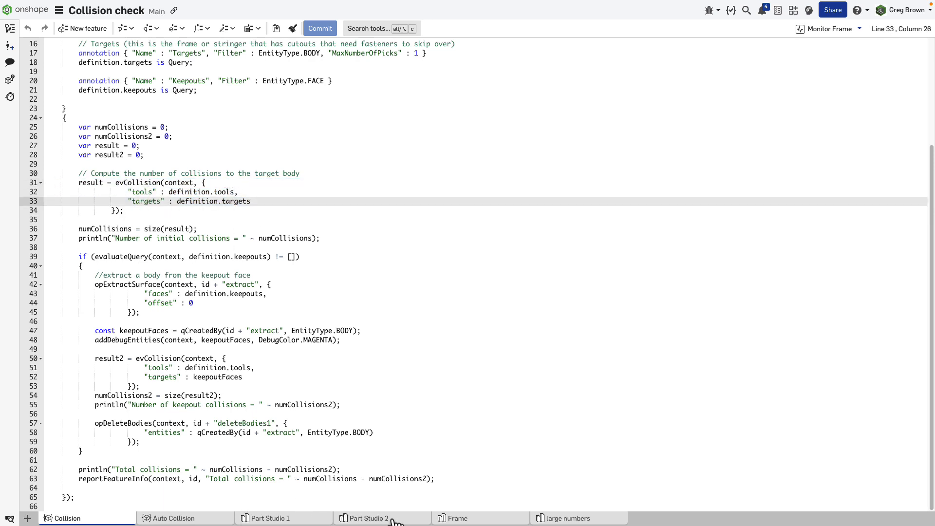
pyautogui.click(570, 518)
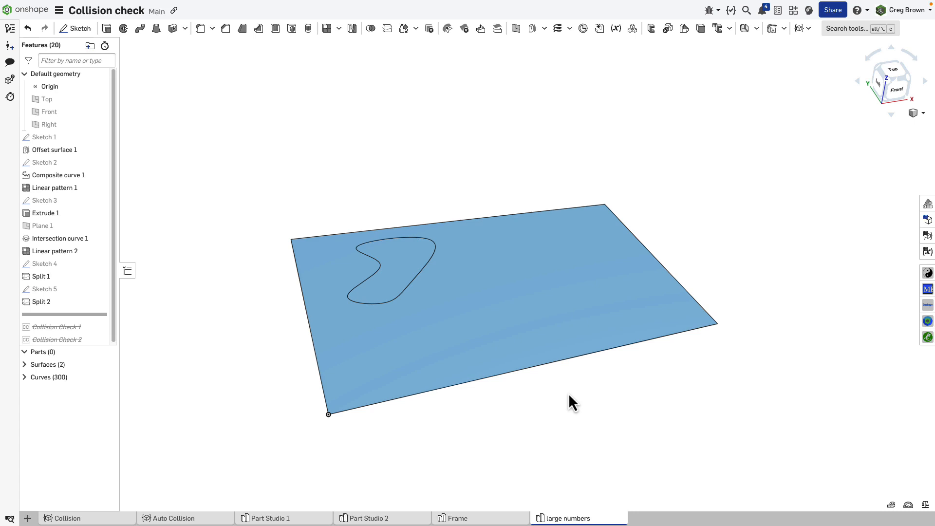
pyautogui.moveTo(572, 402); pyautogui.dragTo(581, 350)
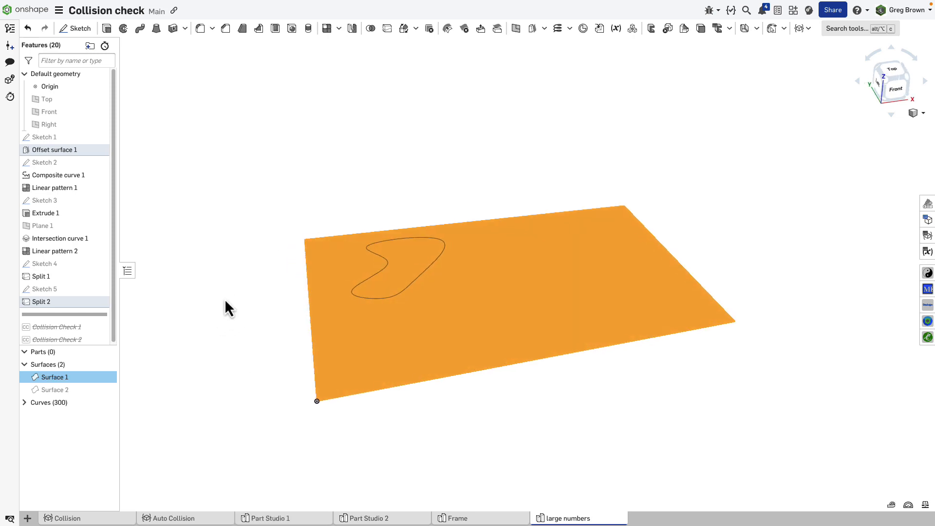
# Show the pattern curves and wavy surface on Surface 1 and view the curve grid from above.
pyautogui.click(107, 402)
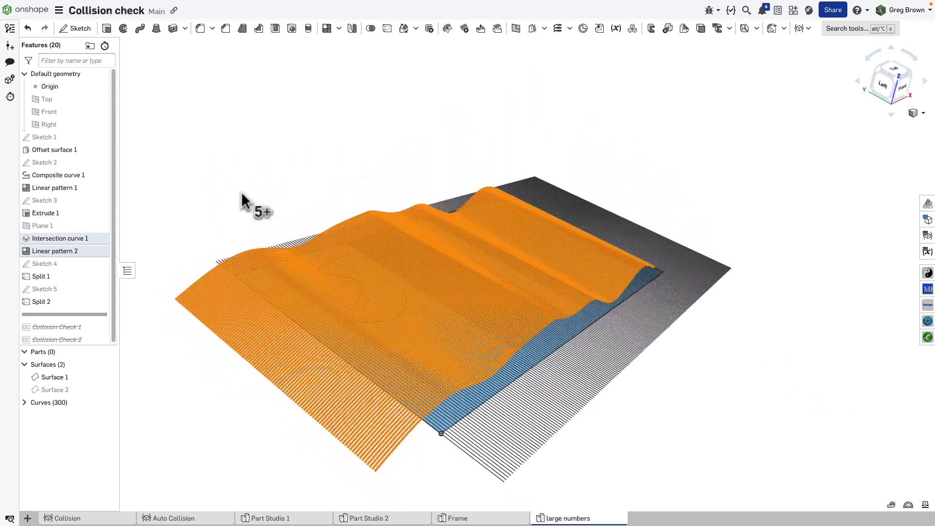
pyautogui.click(24, 403)
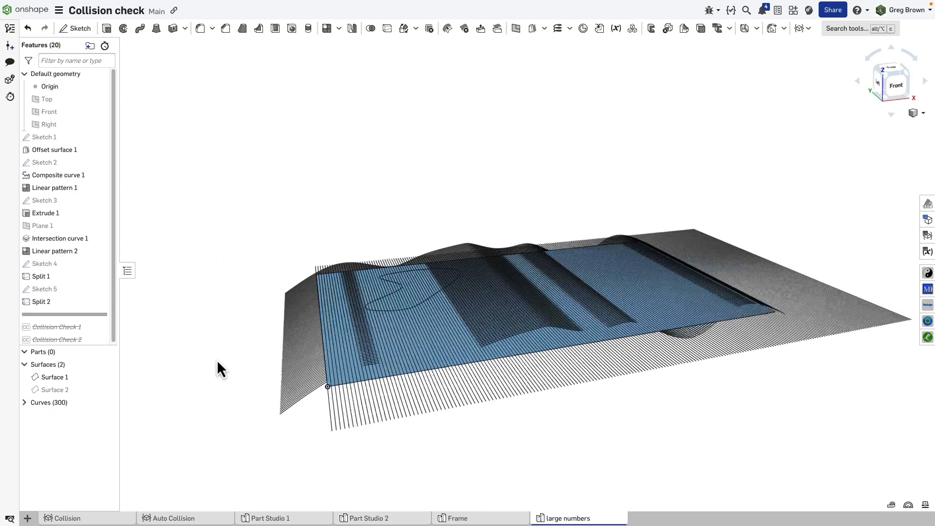
pyautogui.moveTo(221, 368); pyautogui.dragTo(413, 405)
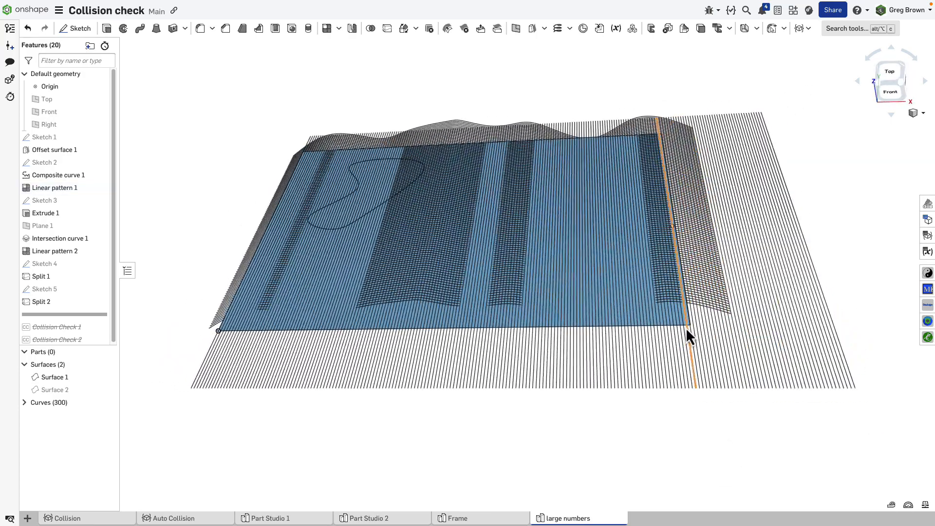
pyautogui.moveTo(689, 335); pyautogui.dragTo(643, 366)
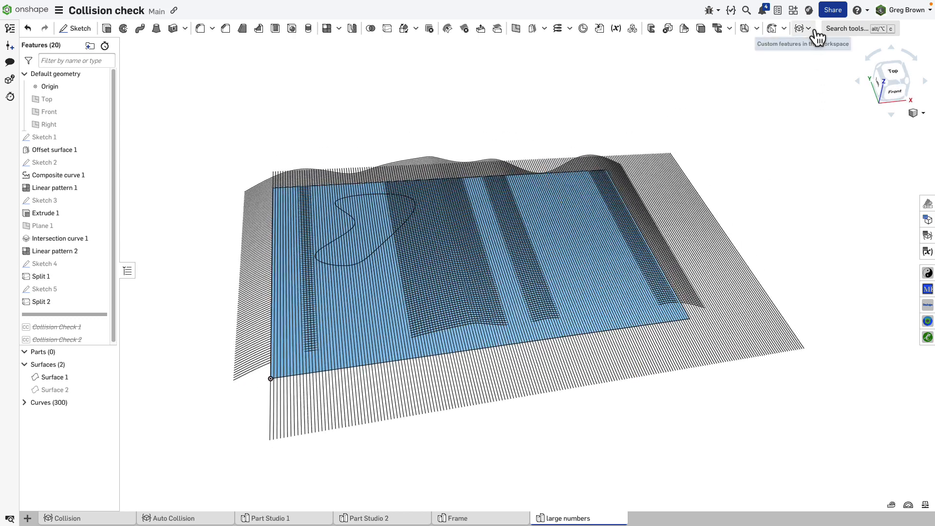
# Start a new Collision Check custom feature with the patterned curves as its Tools.
pyautogui.click(808, 28)
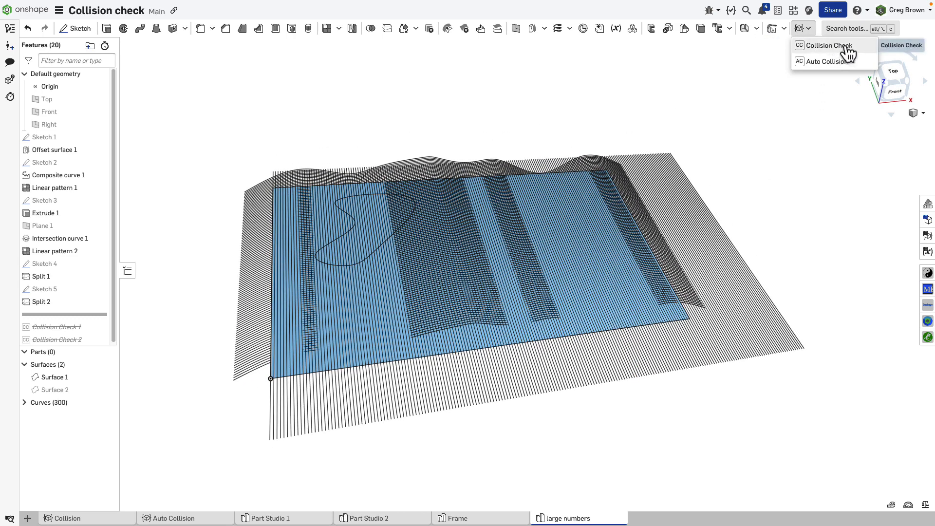
pyautogui.click(829, 45)
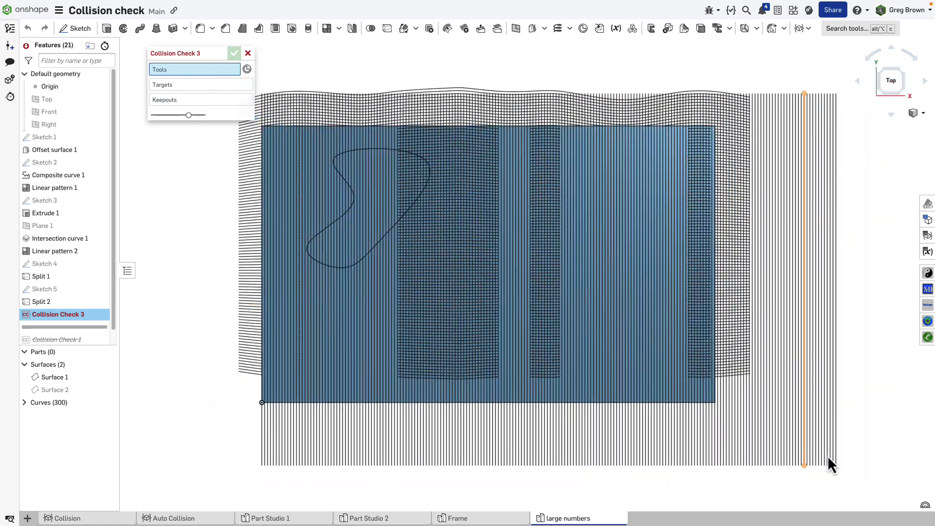
pyautogui.click(194, 68)
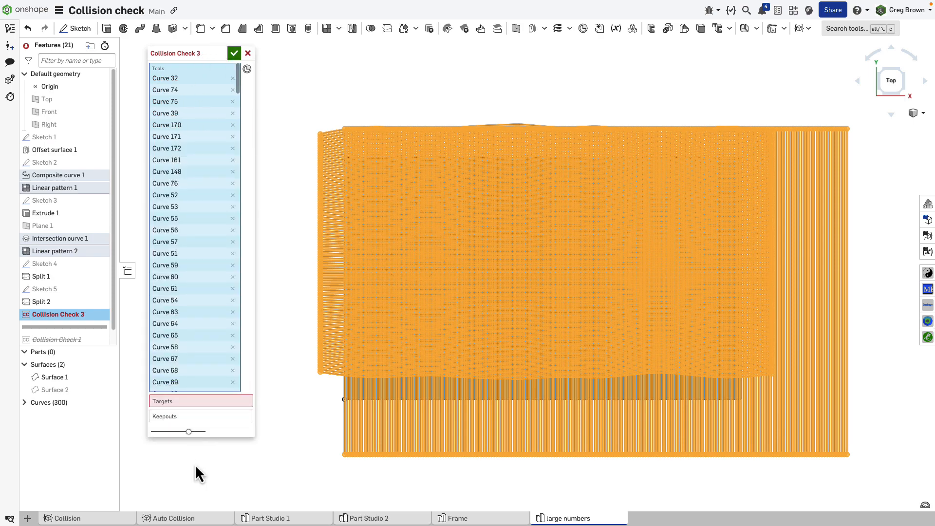
pyautogui.moveTo(193, 431)
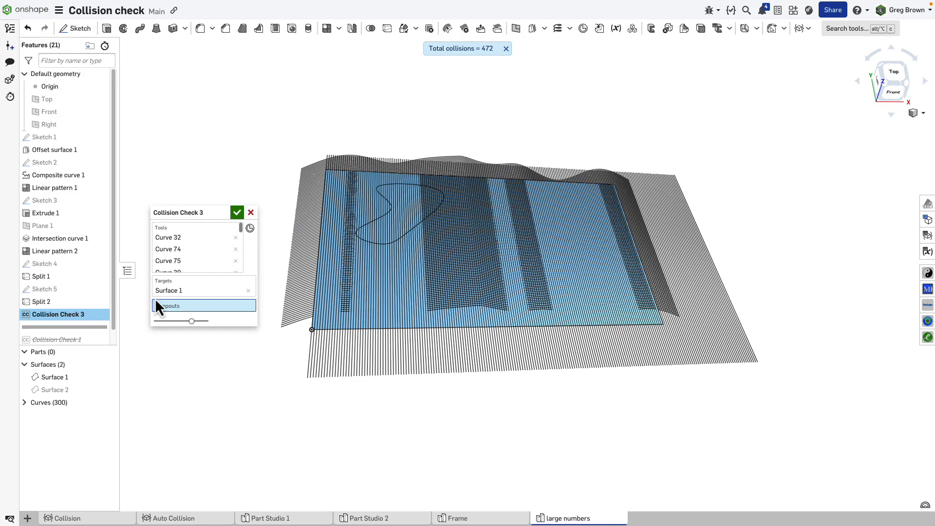
pyautogui.moveTo(167, 261)
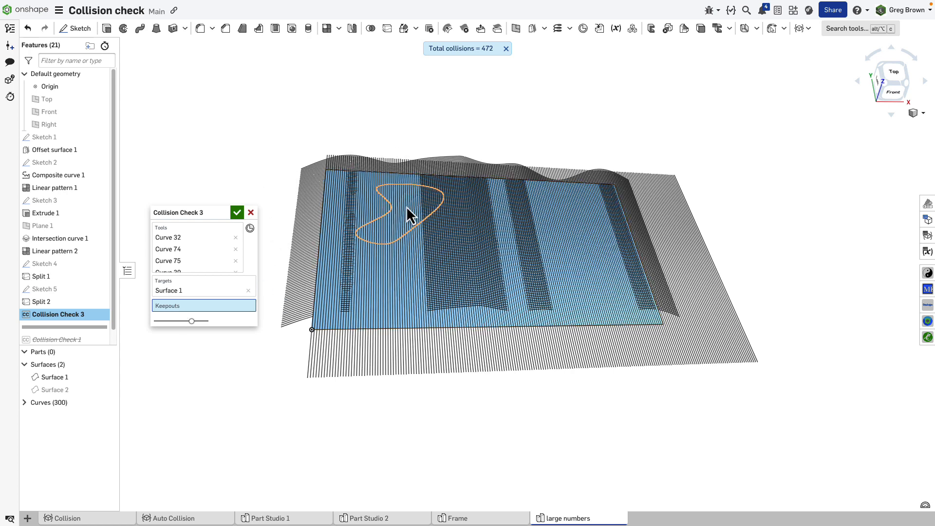
# Remove 'Face of Offset surface 1' from Keepouts, raising the collision total from 404 to 472.
pyautogui.click(406, 215)
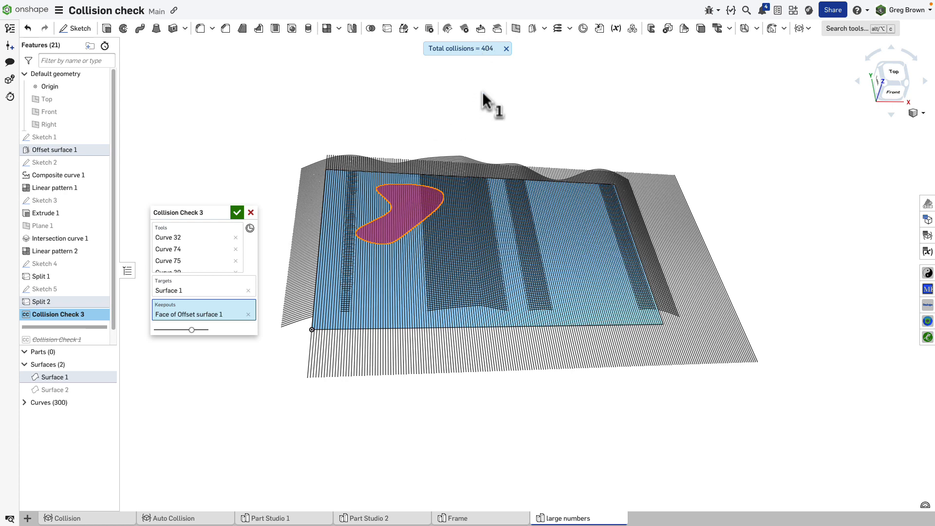
pyautogui.moveTo(248, 319)
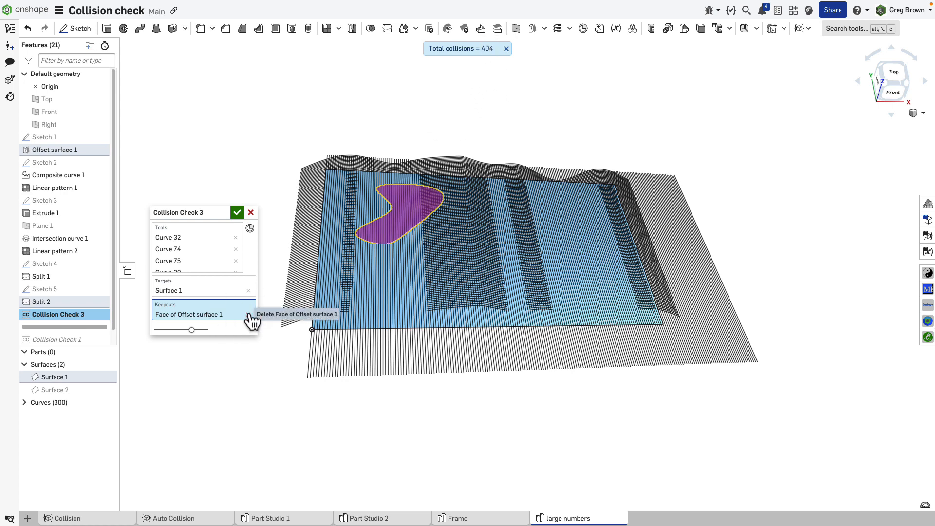
pyautogui.click(249, 313)
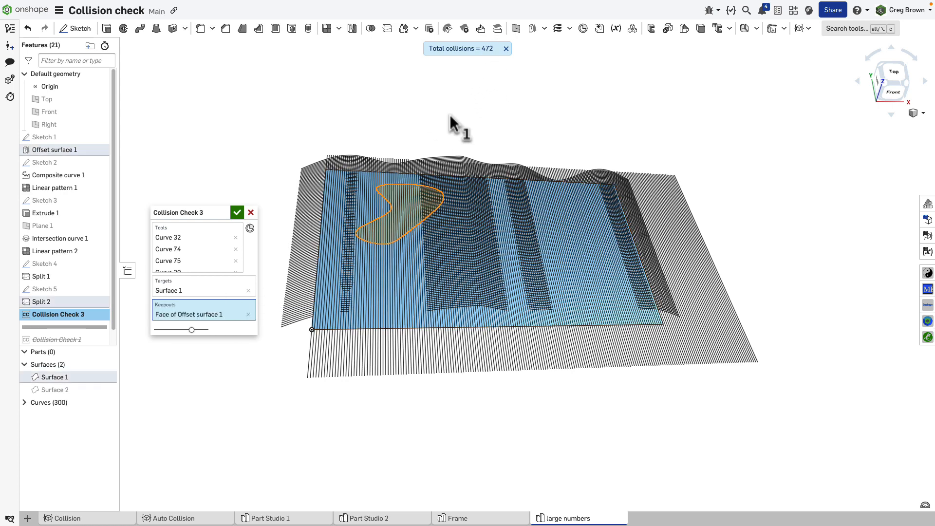
pyautogui.moveTo(459, 129); pyautogui.dragTo(405, 155)
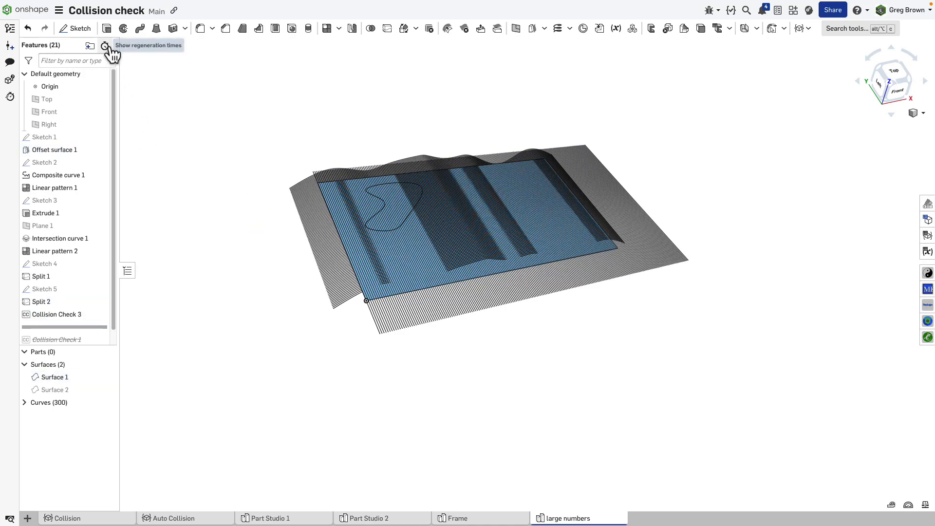
pyautogui.click(106, 45)
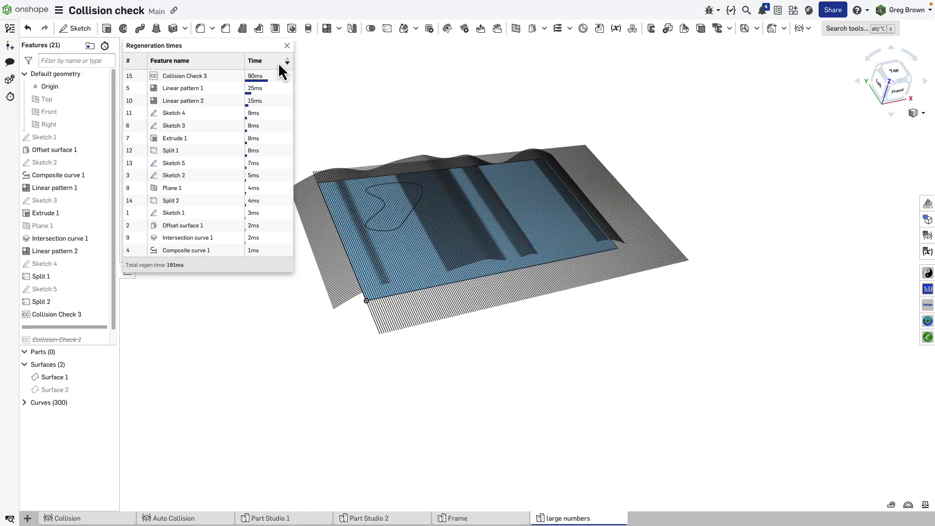
pyautogui.click(286, 45)
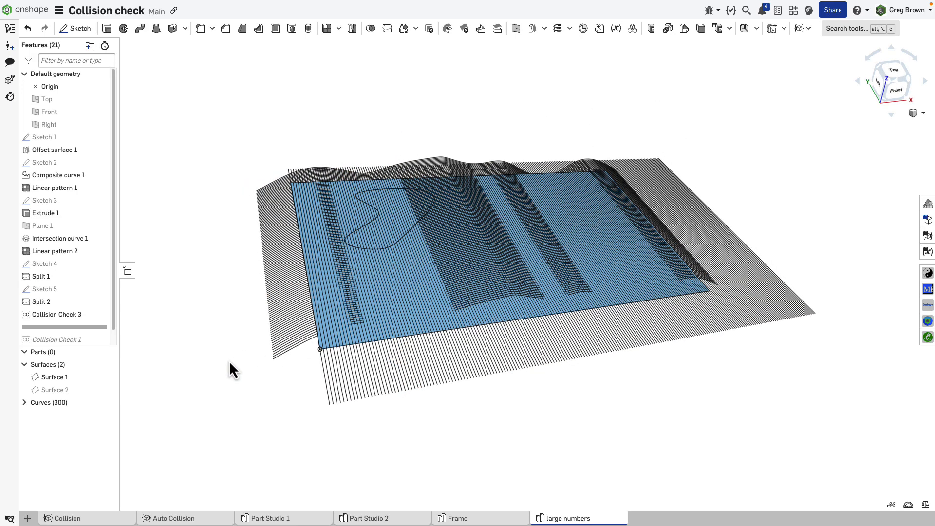
# Delete the Collision Check 3 feature, leaving 20 features in the list.
pyautogui.click(57, 314)
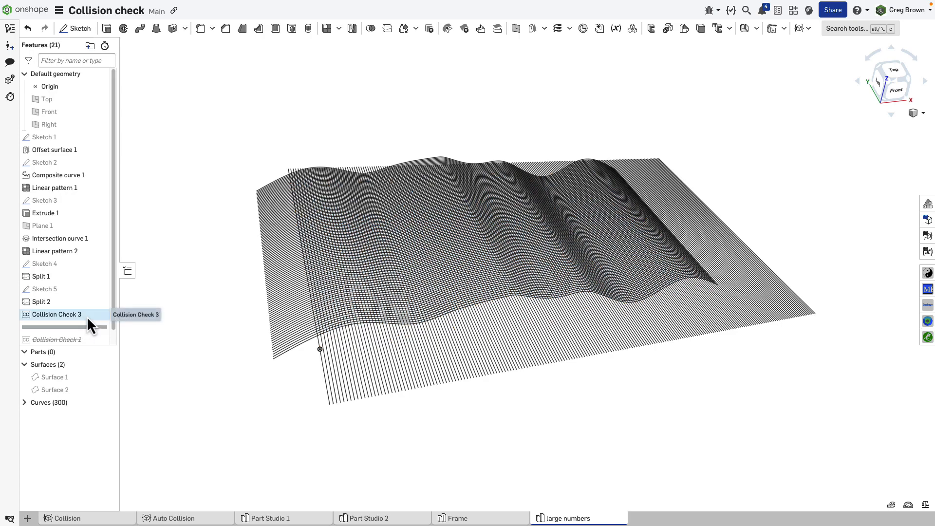
pyautogui.rightClick(56, 314)
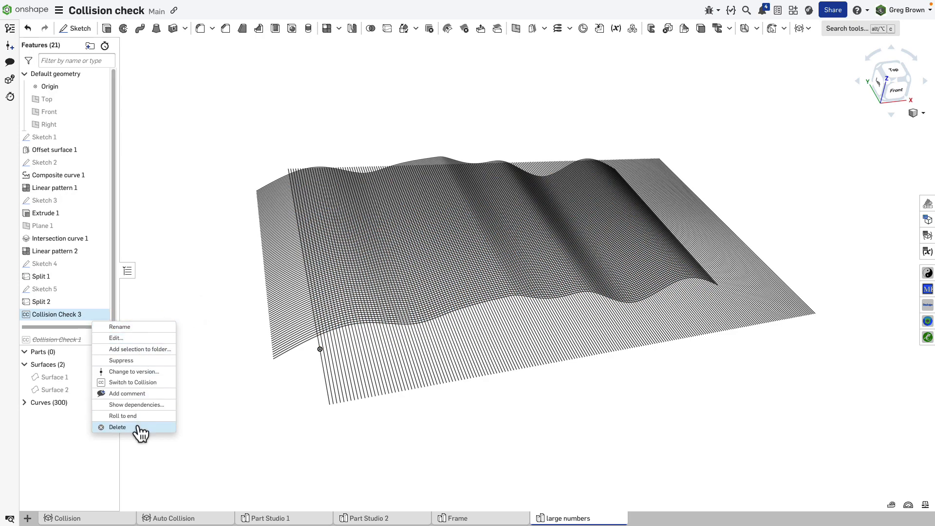
pyautogui.click(117, 427)
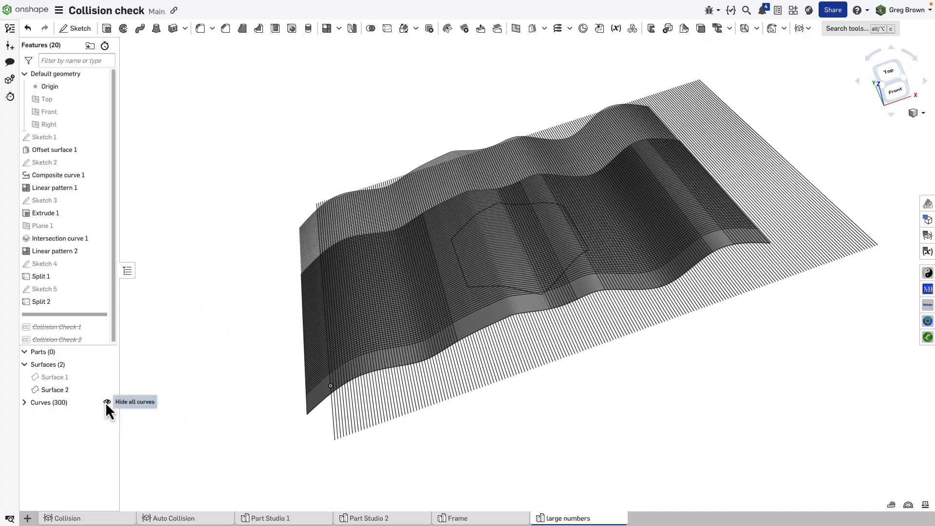
# Hide all curves and inspect the wavy Surface 2 with its hexagonal face.
pyautogui.click(107, 401)
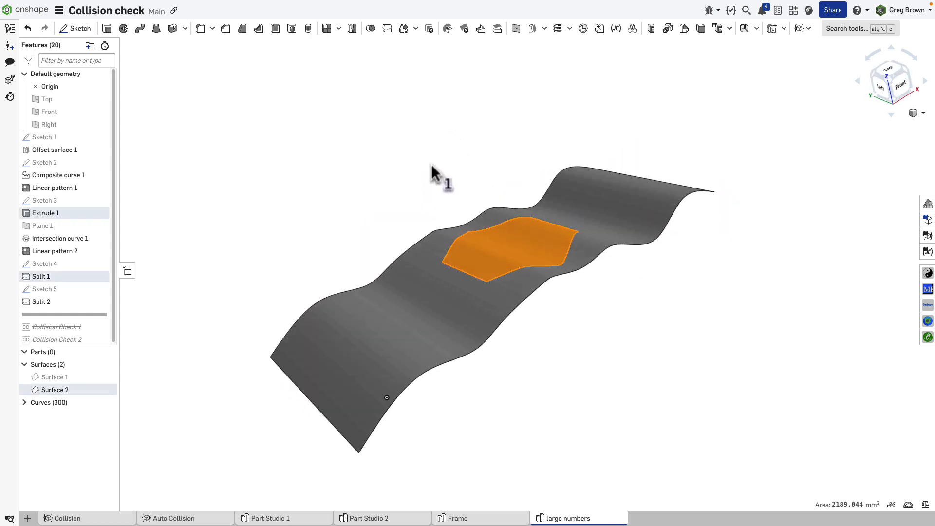
pyautogui.moveTo(435, 173); pyautogui.dragTo(471, 194)
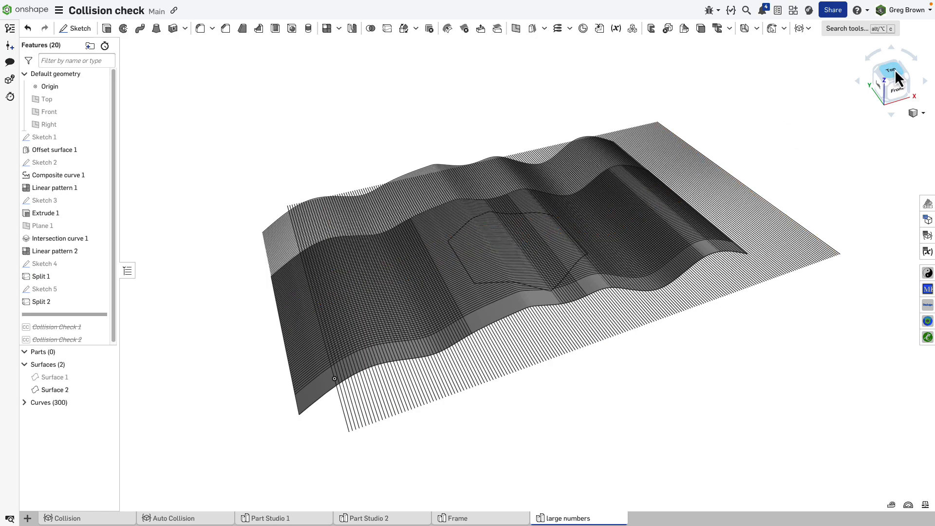
# Start a new Collision Check feature from the top view for Surface 2 and the curve tools.
pyautogui.click(808, 27)
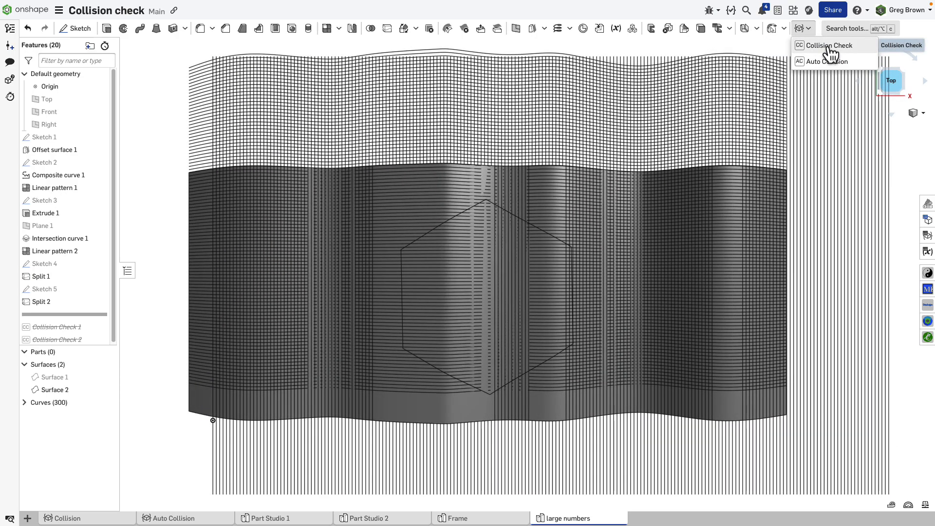
pyautogui.click(828, 45)
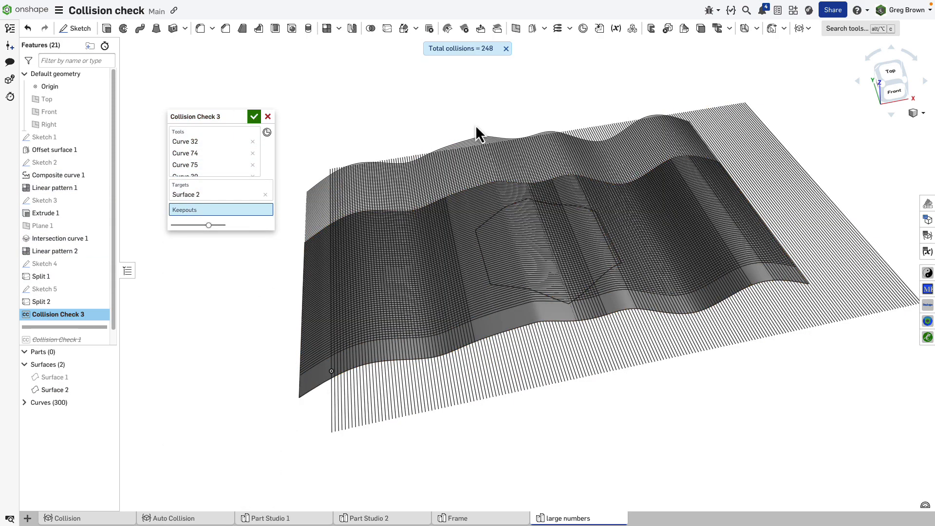
pyautogui.moveTo(505, 104)
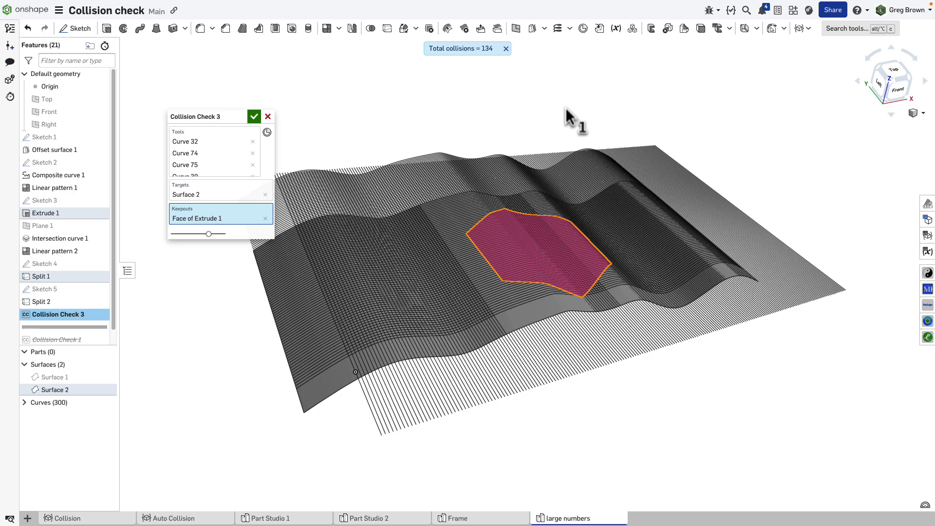
pyautogui.moveTo(545, 198)
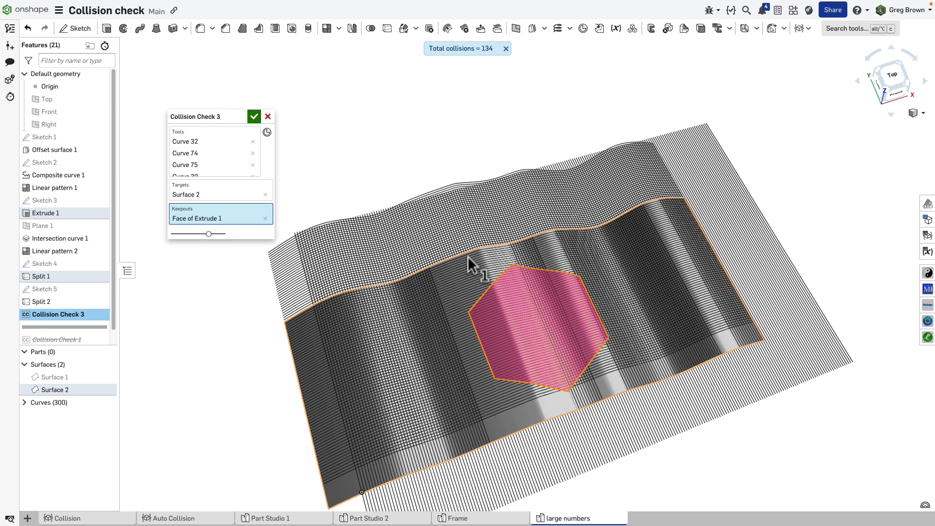
# Orbit the model to inspect the hexagonal Extrude 1 keepout reducing collisions to 134.
pyautogui.moveTo(471, 265); pyautogui.dragTo(542, 316)
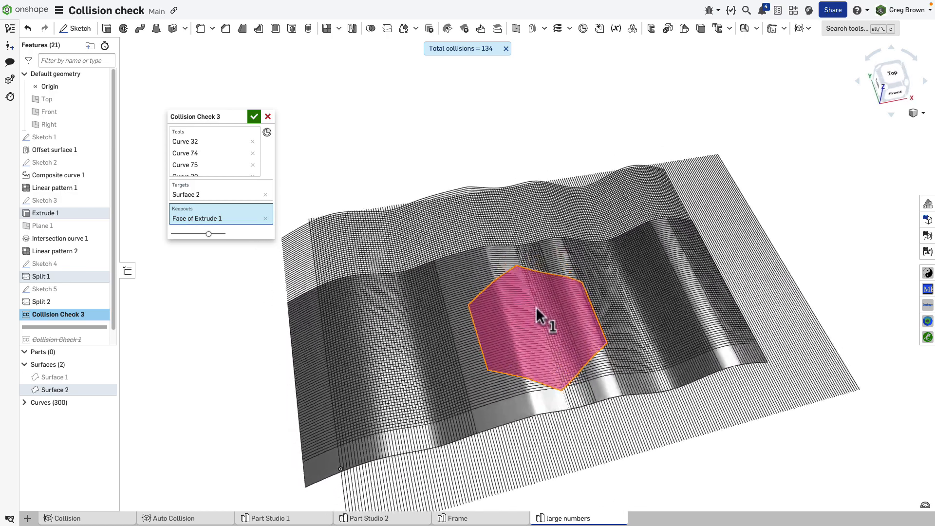